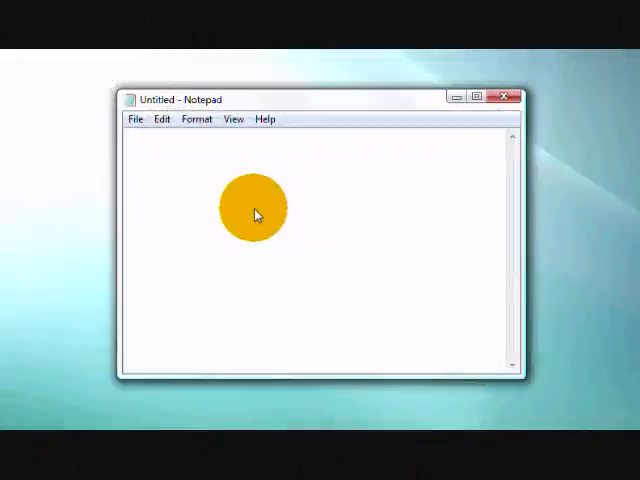
- Paste the SAPI.SpVoice speech script into the blank Notepad page
right_click(253, 207)
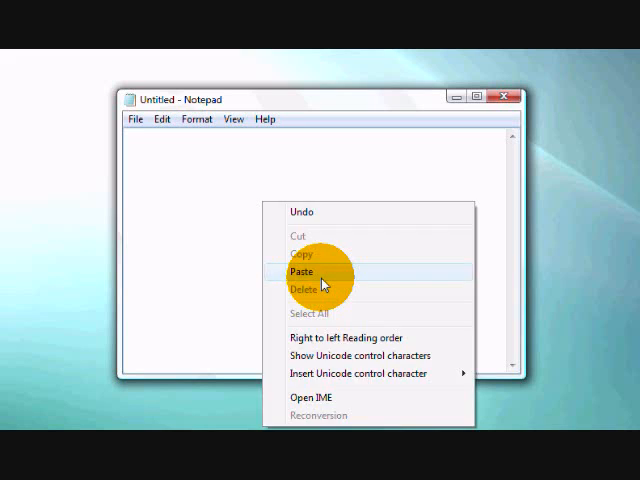
click(300, 271)
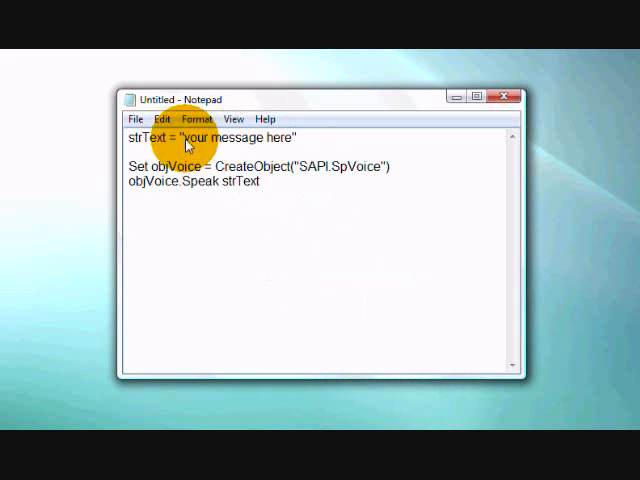
drag(173, 137, 288, 137)
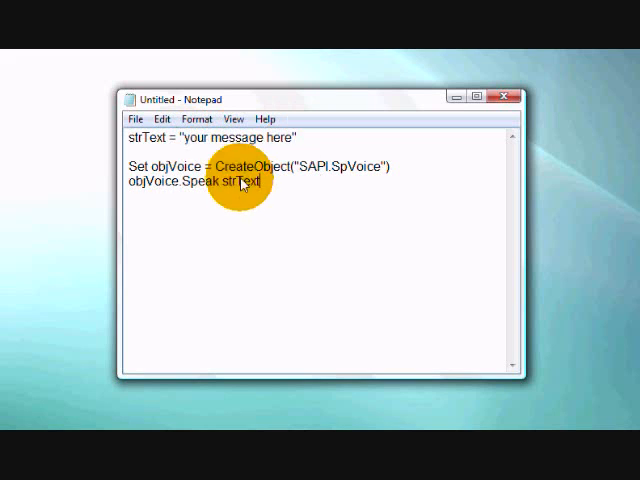
click(135, 119)
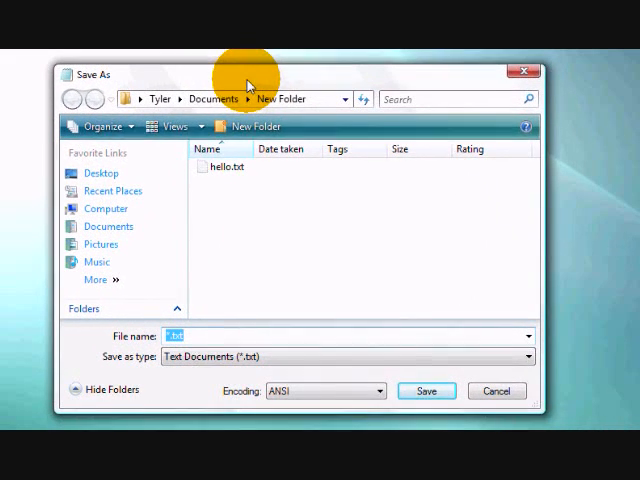
- Save the script to the Desktop as hello.vbs with All Files type
click(99, 172)
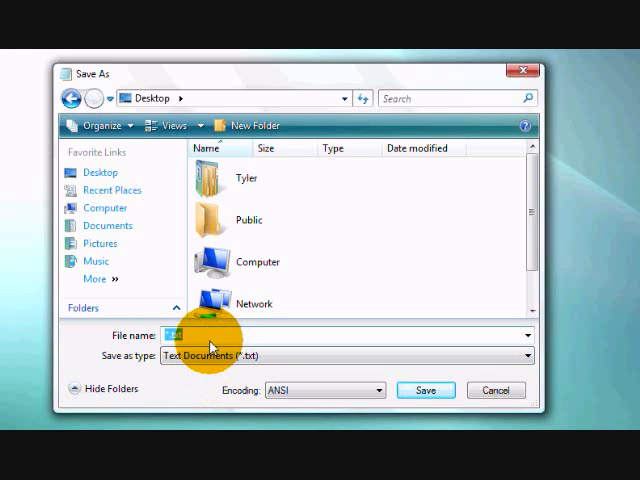
text(hello.vbs)
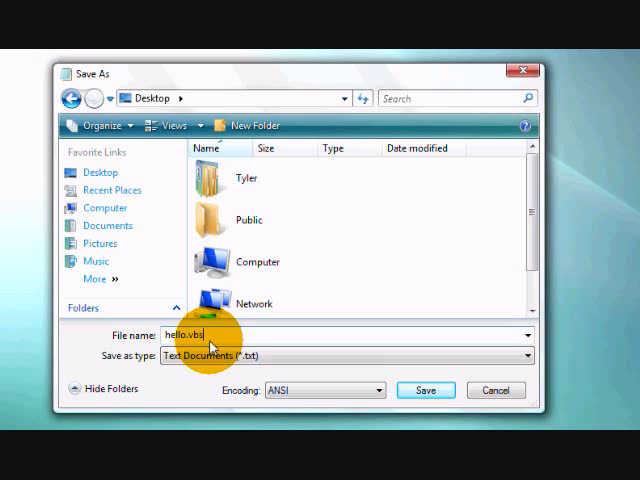
click(332, 355)
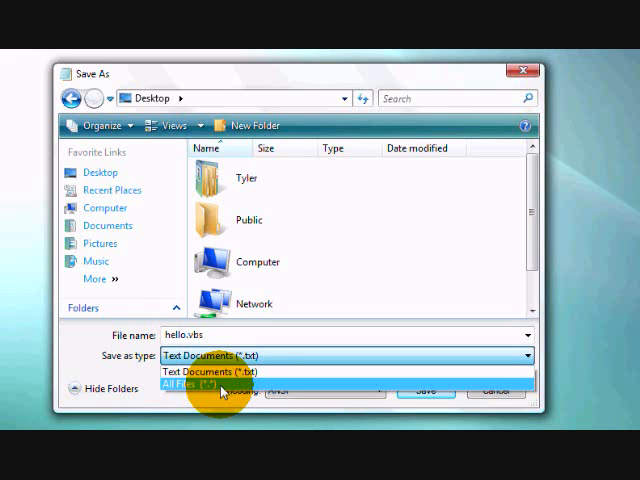
click(210, 382)
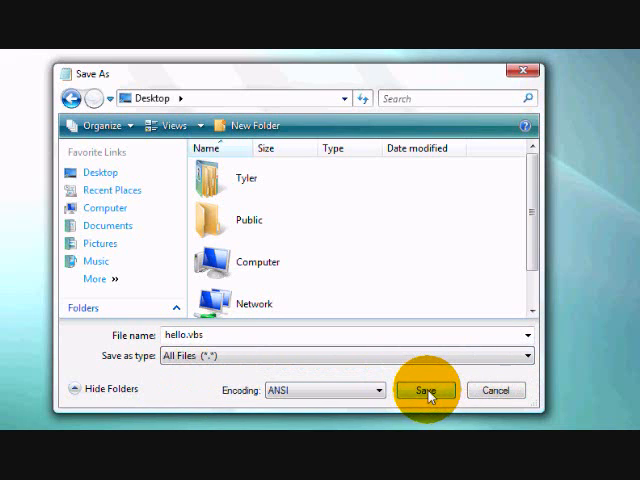
click(427, 390)
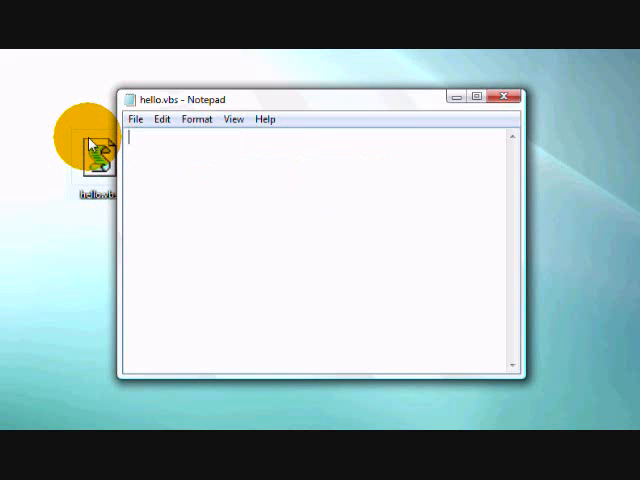
mouse_move(185, 170)
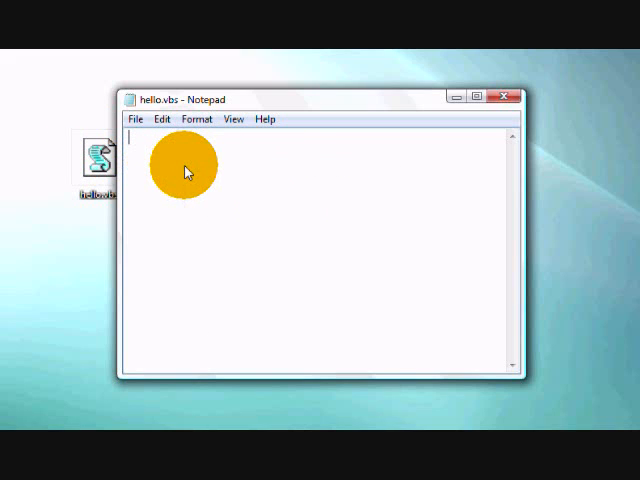
- Rewrite hello.vbs with the Ding sound and 'hello im using vbs' message, then run and dismiss it
text(Set objVoice = CreateObject("SAPI.SpVoice"))
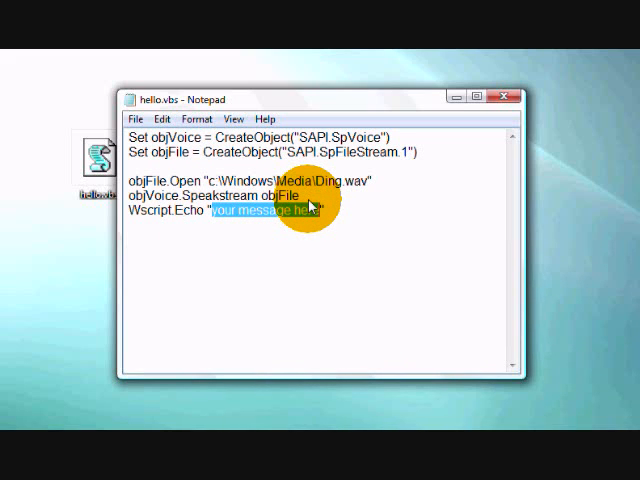
text(H)
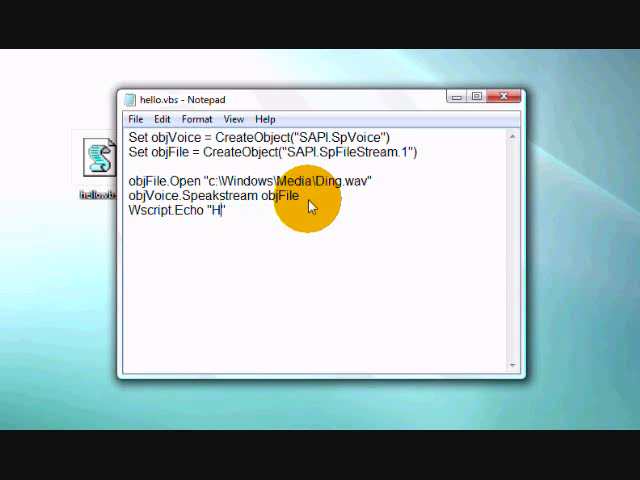
text(elo)
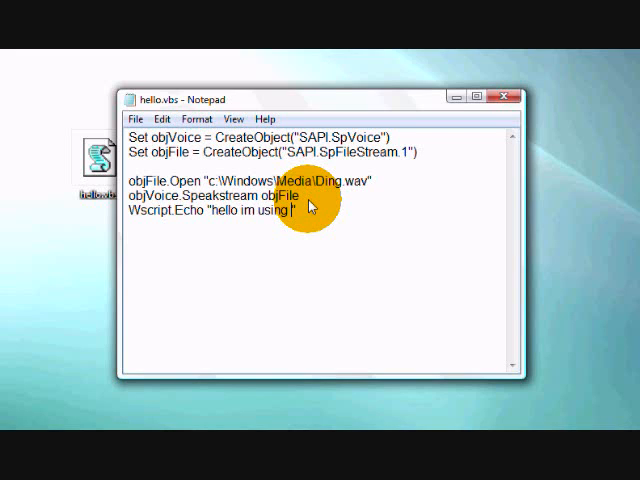
text(vbs)
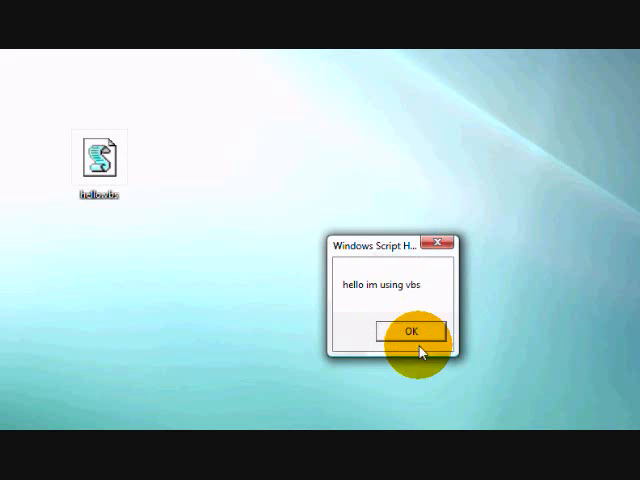
click(413, 329)
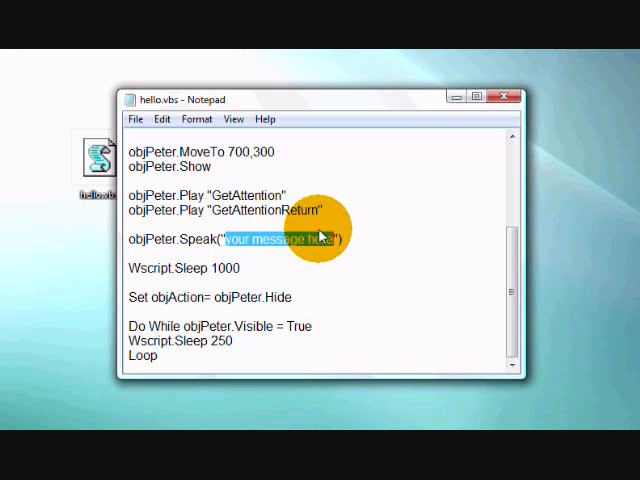
- Make Peter's spoken line read "You'r computer has 1,001 viruses."
text(You)
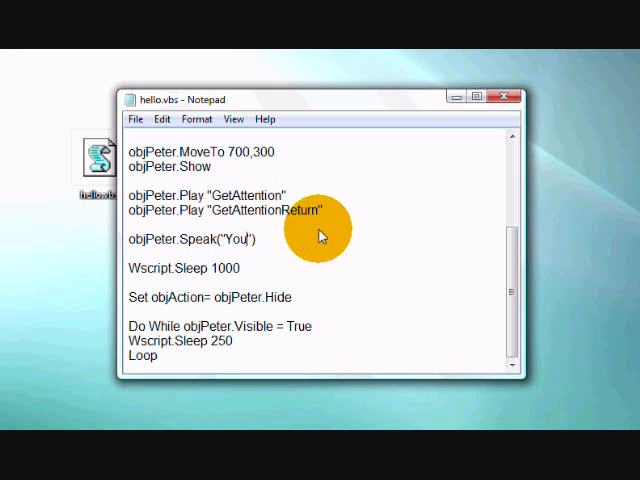
text('r)
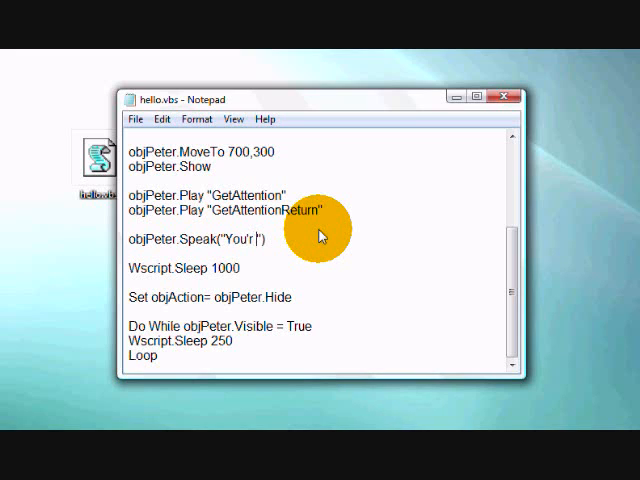
text(computer)
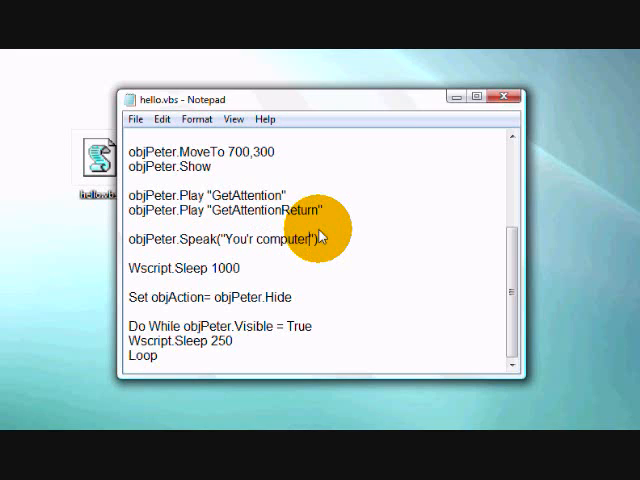
text(has 1!)
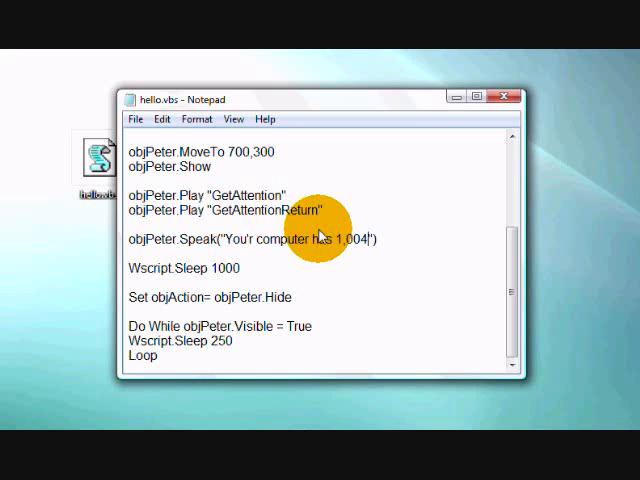
text(1,001)
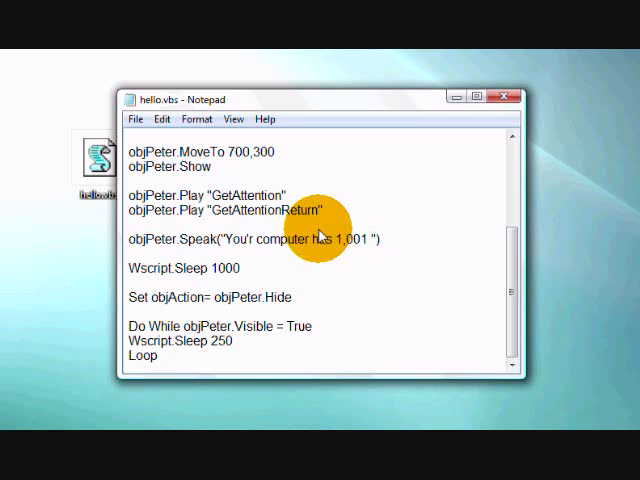
text(a)
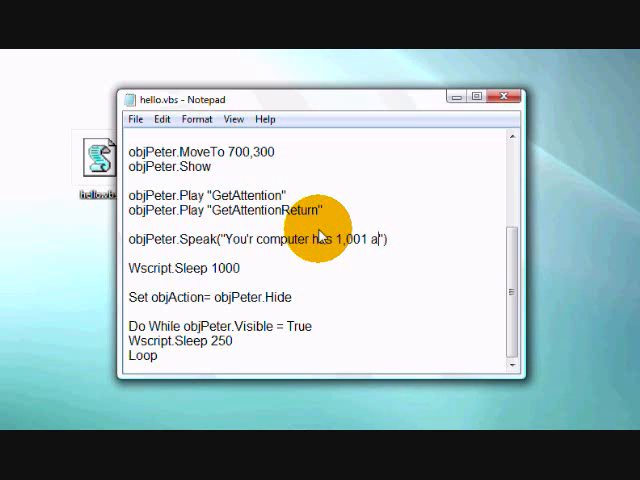
text(viruses.)
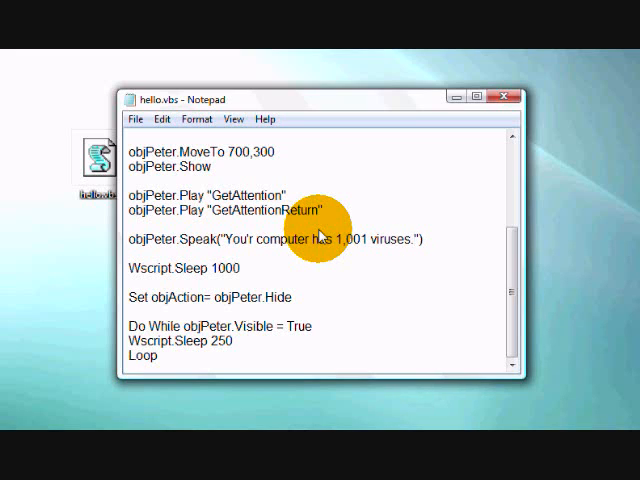
mouse_move(475, 65)
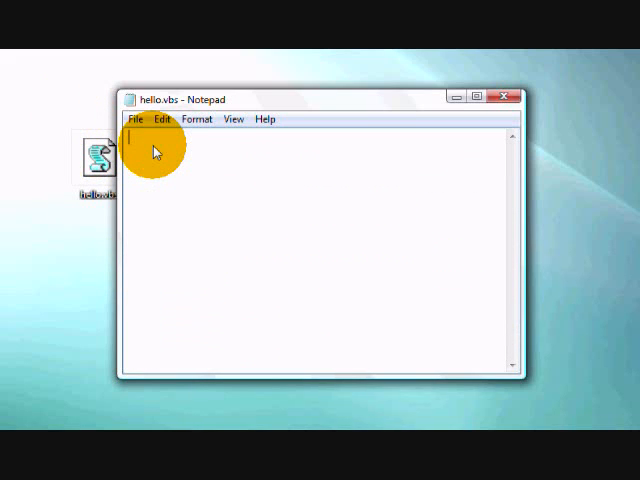
- Write lol = msgbox("Hi im using vbs") in hello.vbs
text(lol = msgbox("your message here"))
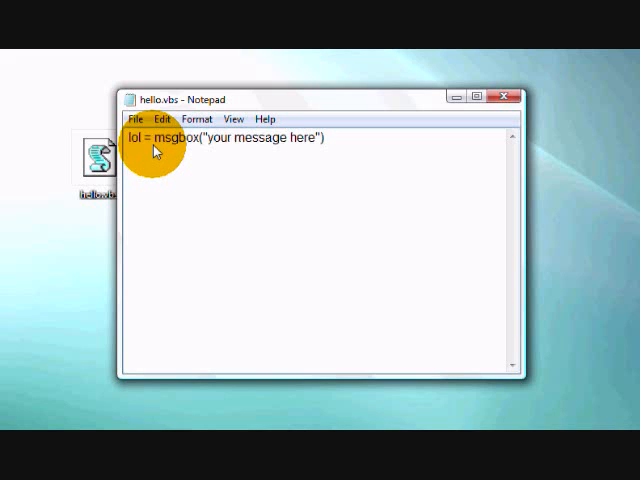
drag(205, 138, 303, 138)
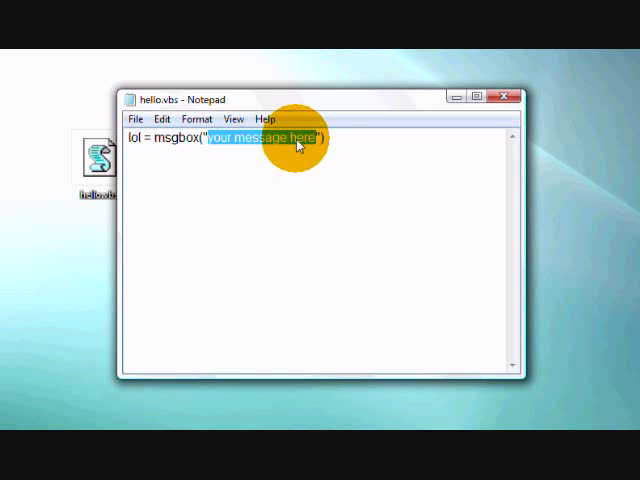
text(H"))
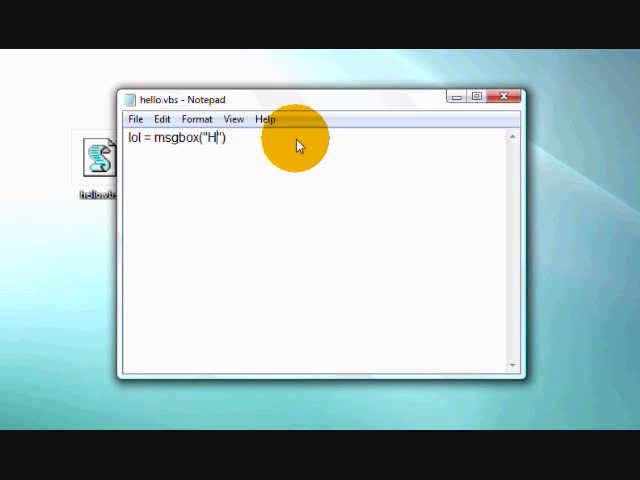
text(i)
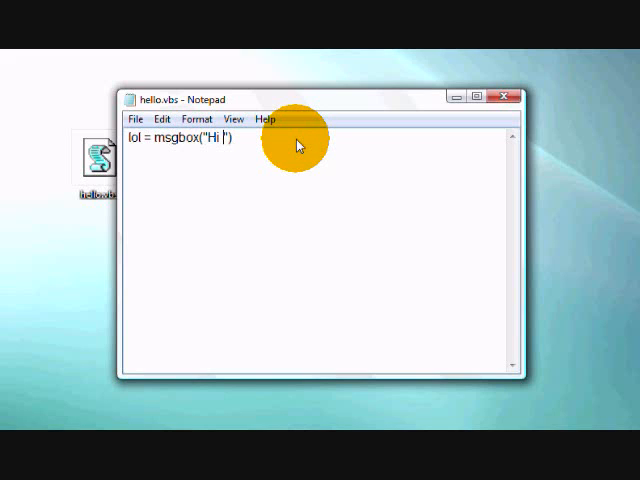
text(im using)
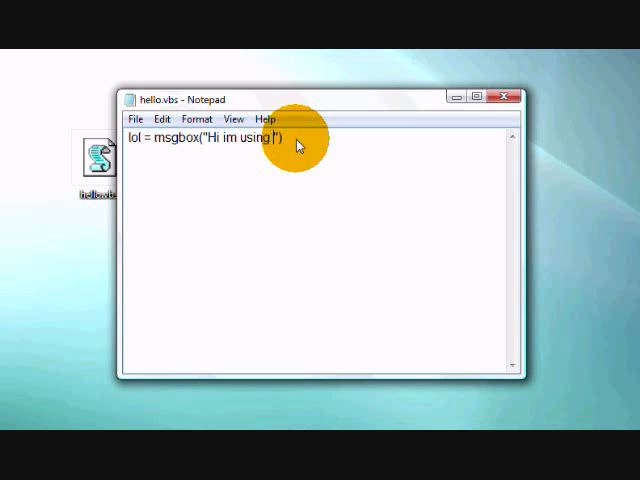
text(vbs")
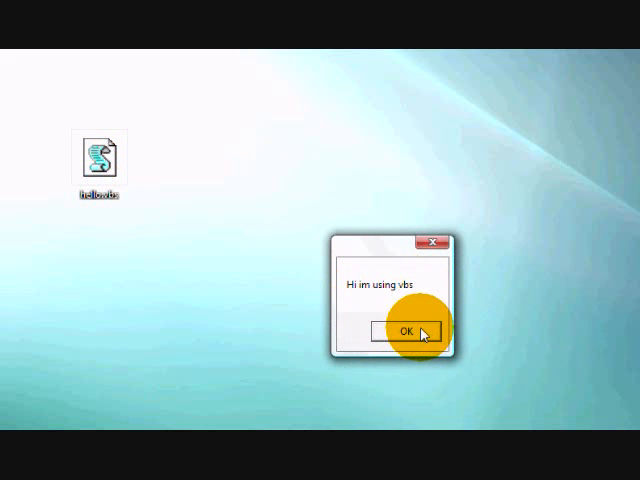
- Dismiss the 'Hi im using vbs' message box
click(408, 331)
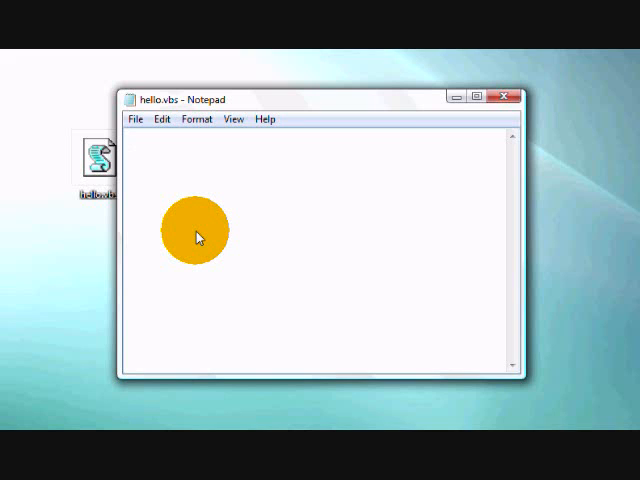
- Type Set wshShell = wscript.CreateObject("WScript.Shell") into the empty file
text(Set wshShell =wscript.CreateObject("WScript.Shell"))
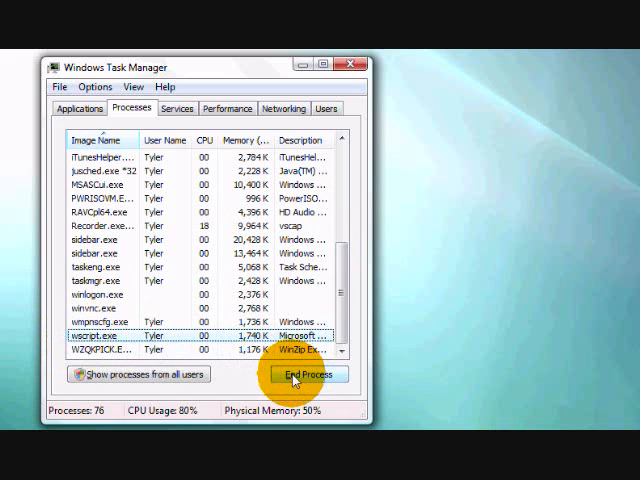
- End the wscript.exe process and confirm
click(307, 375)
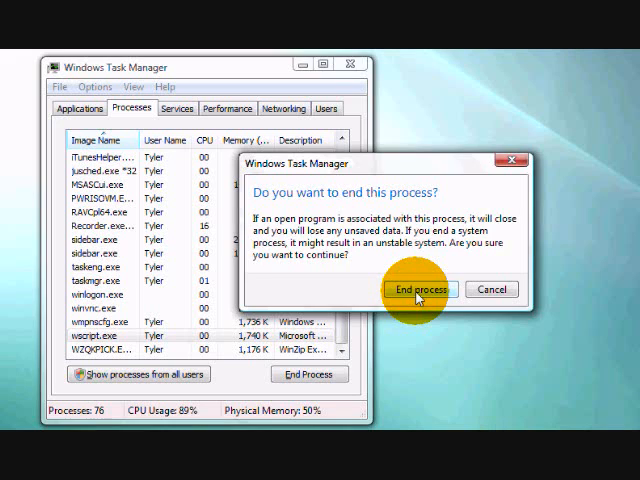
click(419, 289)
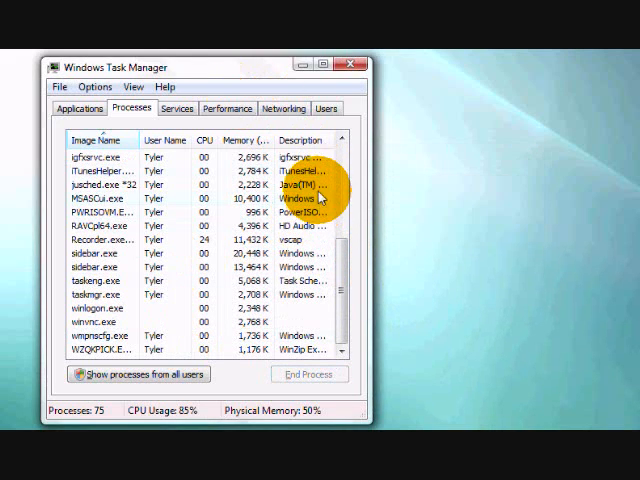